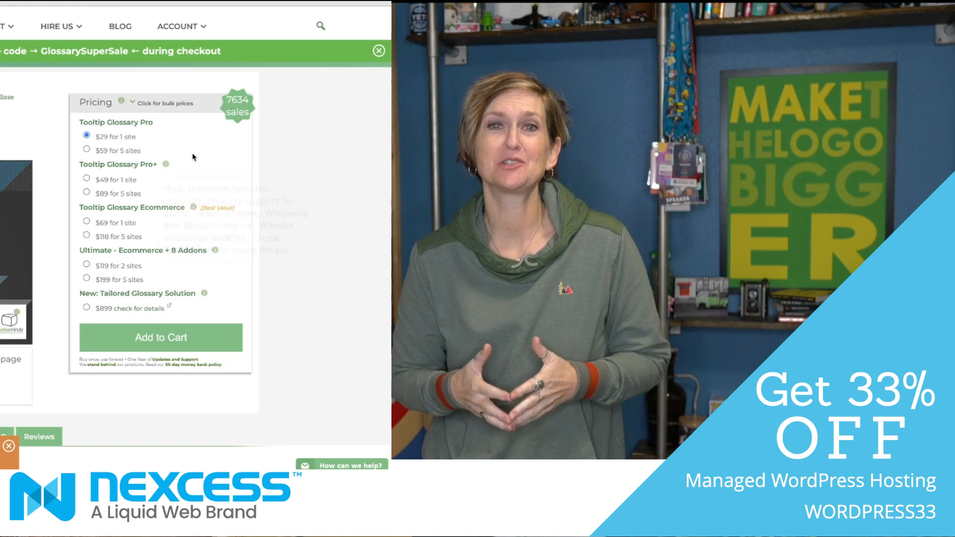
{"action": "mouse_move", "coordinate": [166, 164]}
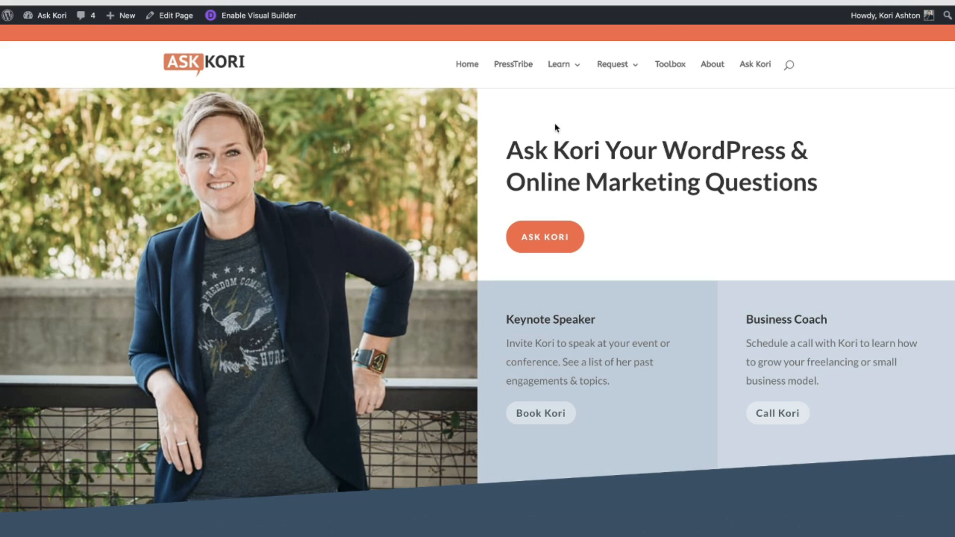
{"action": "mouse_move", "coordinate": [299, 54]}
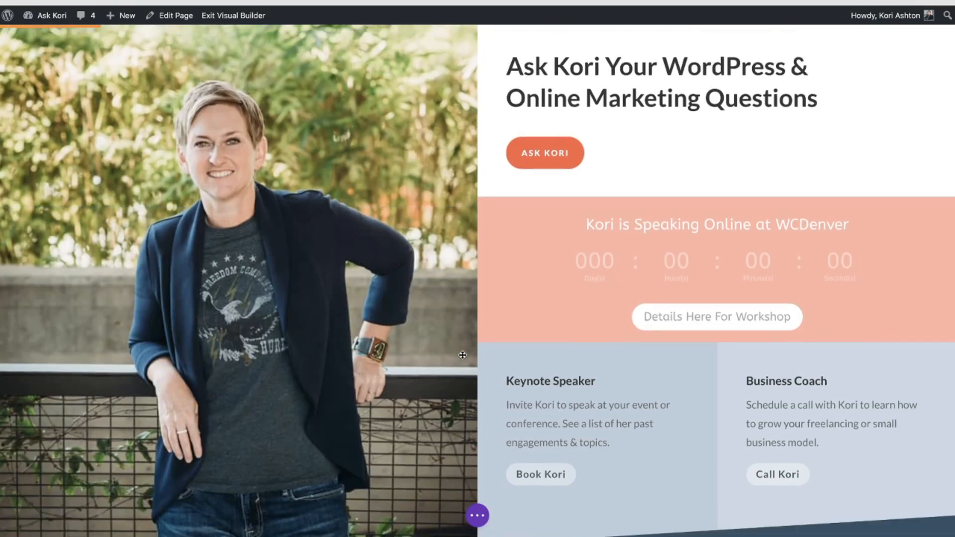
Scroll down the builder page to the More Than Inspiring call-to-action section.
{"action": "scroll", "scroll_direction": "down", "scroll_amount": 3}
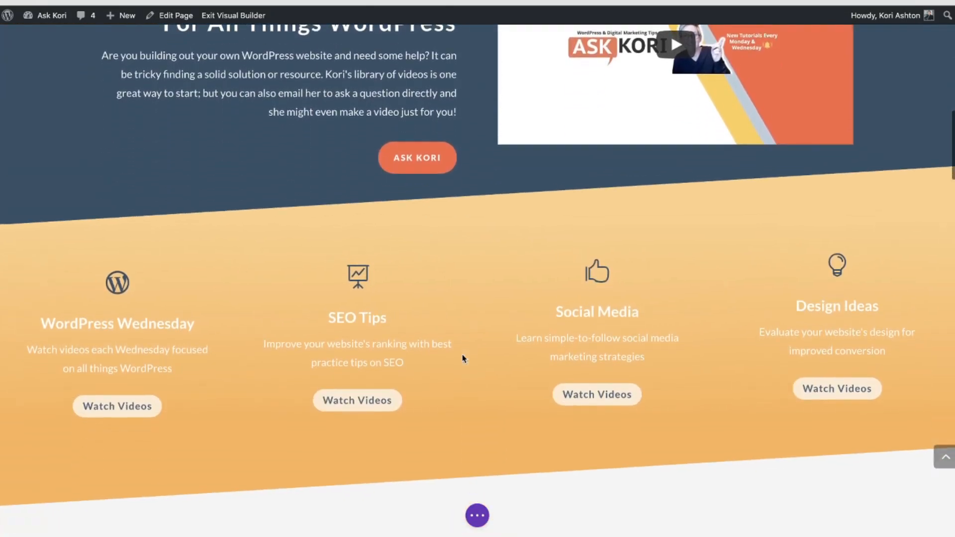
{"action": "scroll", "scroll_direction": "down", "scroll_amount": 3}
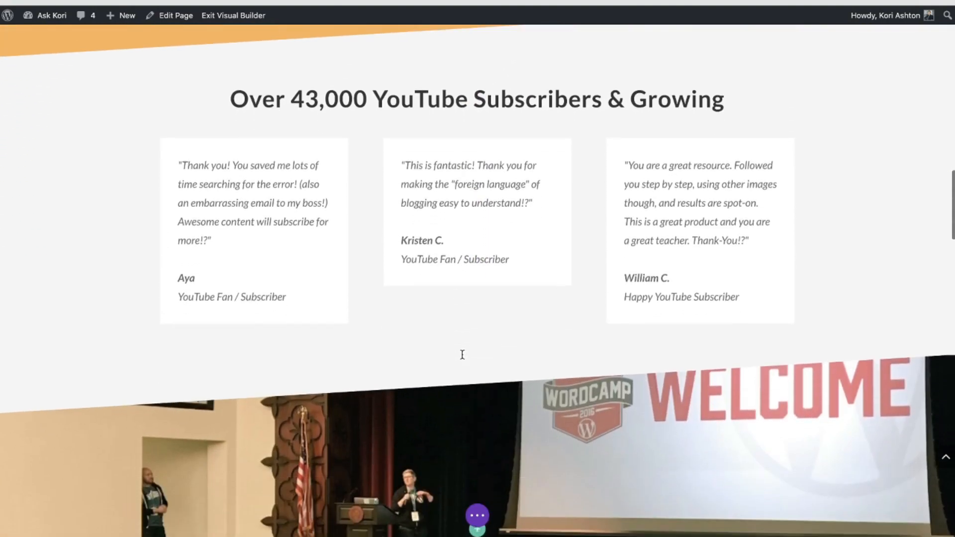
{"action": "scroll", "scroll_direction": "down", "scroll_amount": 3}
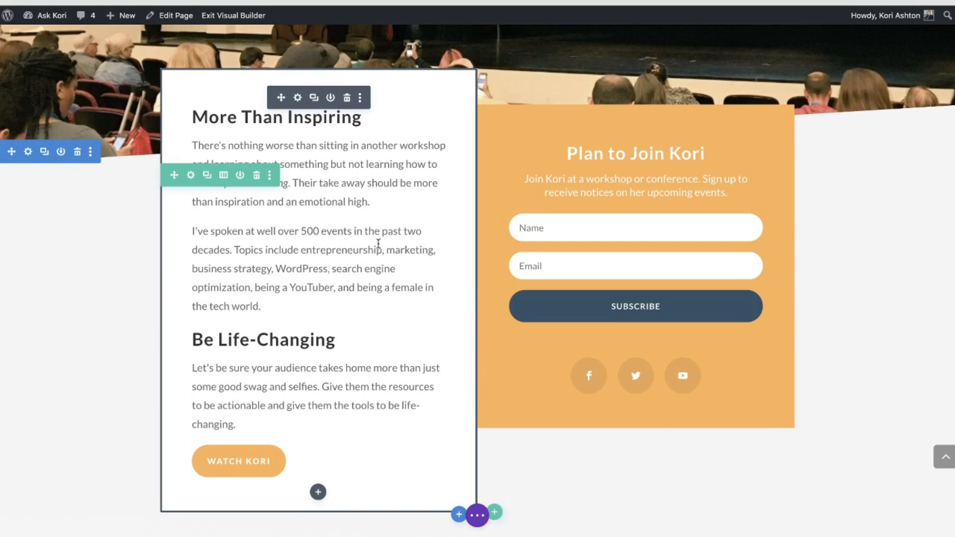
{"action": "mouse_move", "coordinate": [322, 205]}
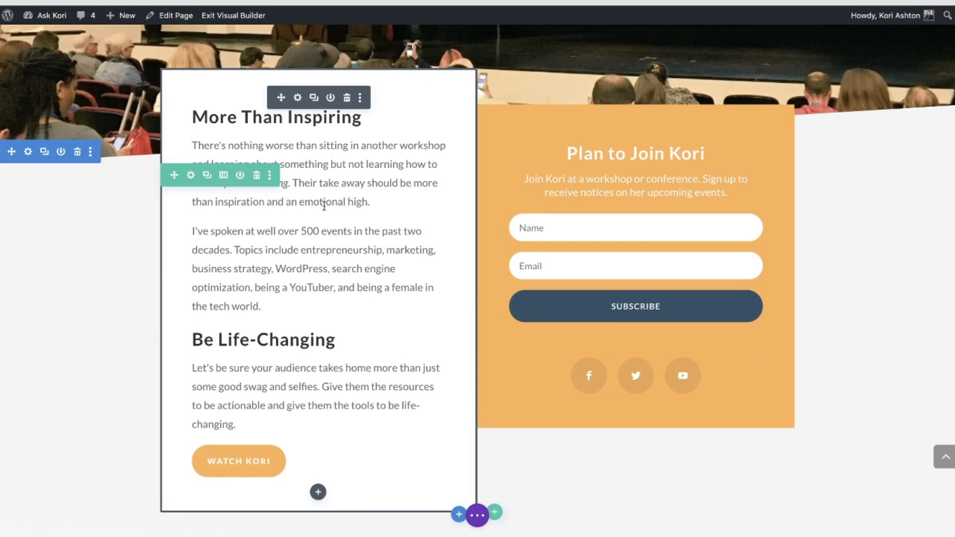
{"action": "mouse_move", "coordinate": [303, 296]}
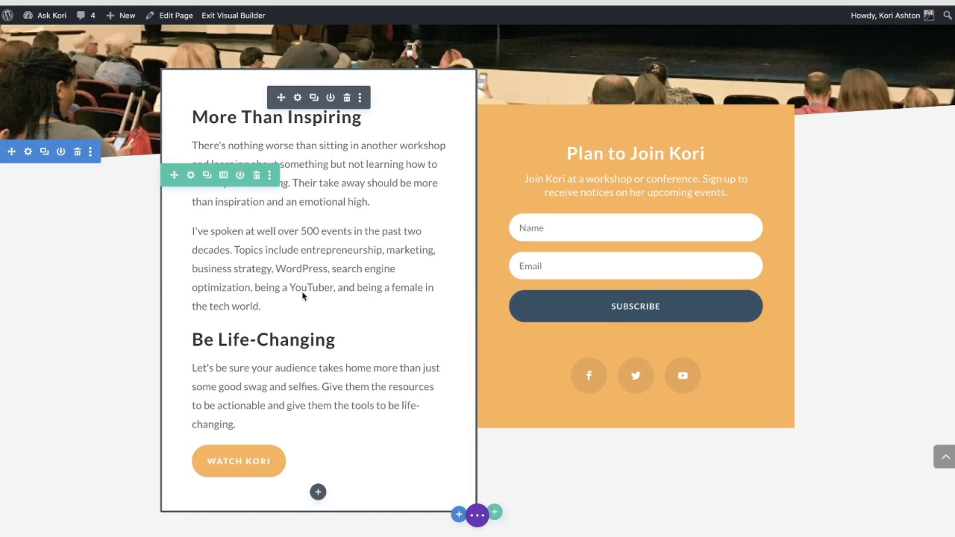
{"action": "mouse_move", "coordinate": [302, 275]}
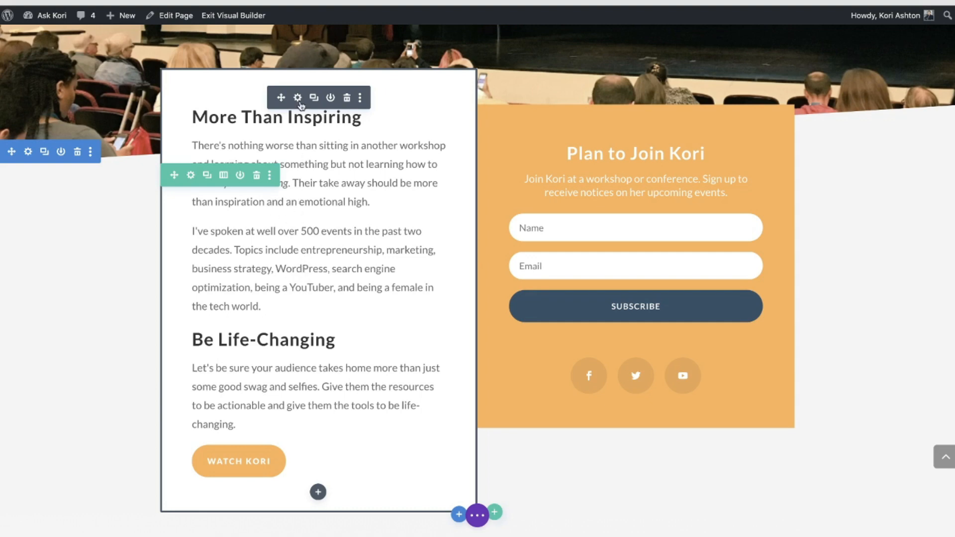
Bring up the Call To Action Settings of the More Than Inspiring module.
{"action": "left_click", "coordinate": [297, 97]}
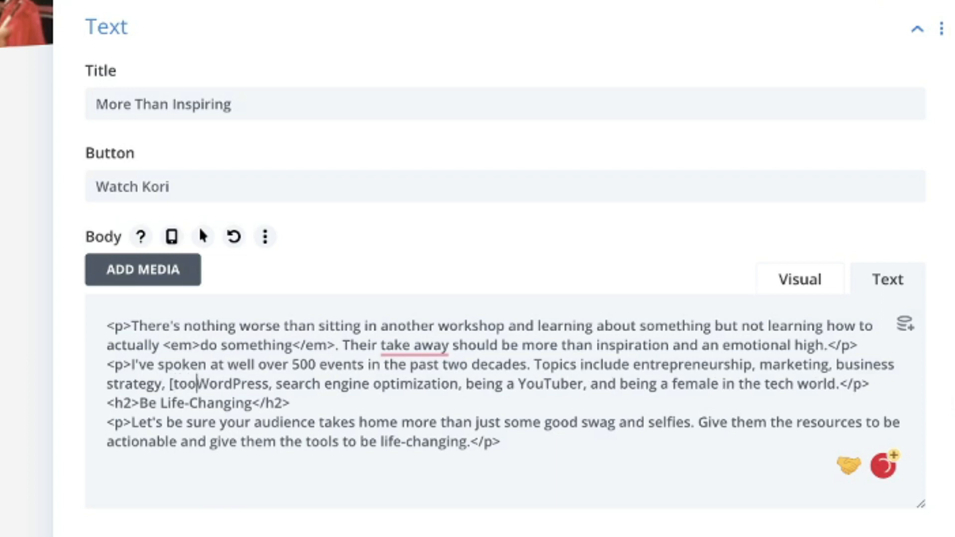
Insert [tooltip text="The Best CMS in the World!"] immediately before the word WordPress.
{"action": "type", "text": "ltip text=\""}
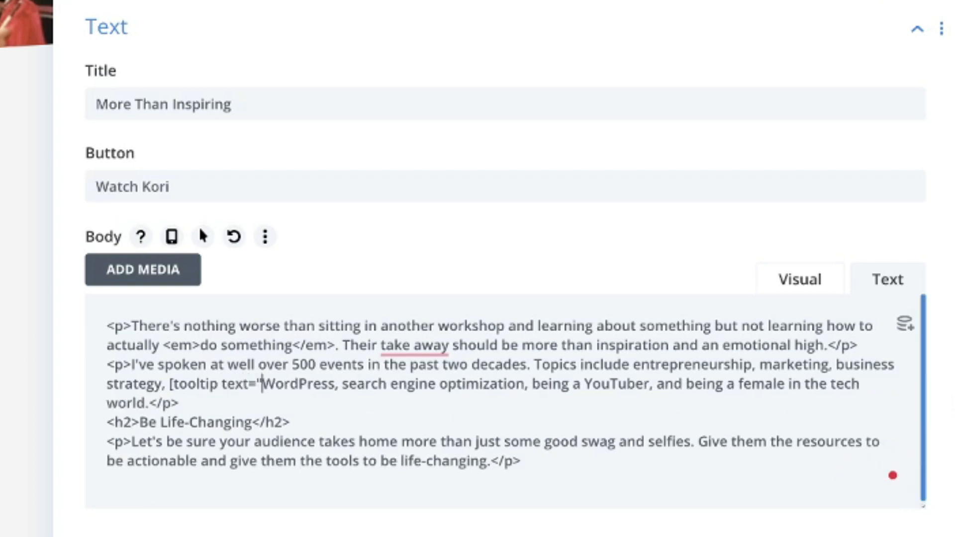
{"action": "type", "text": "The B"}
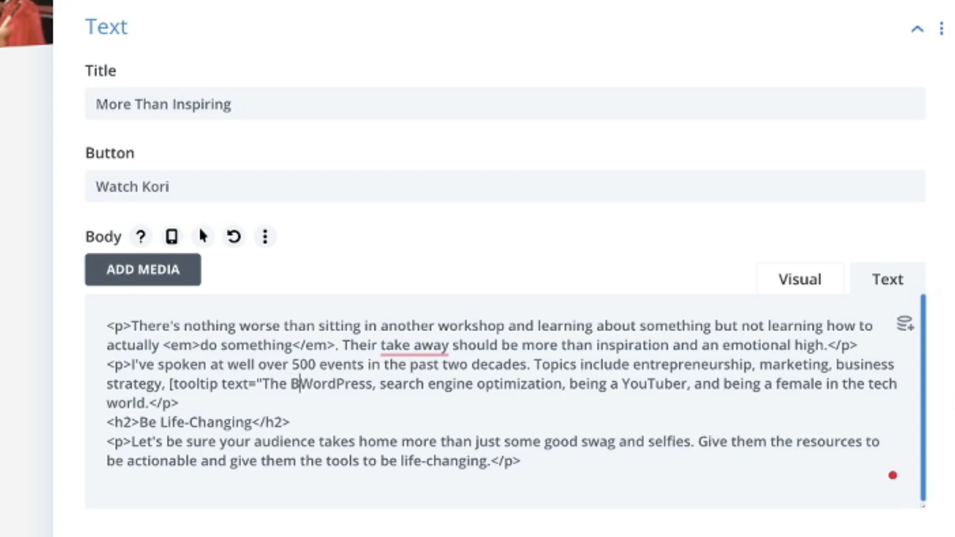
{"action": "type", "text": "est"}
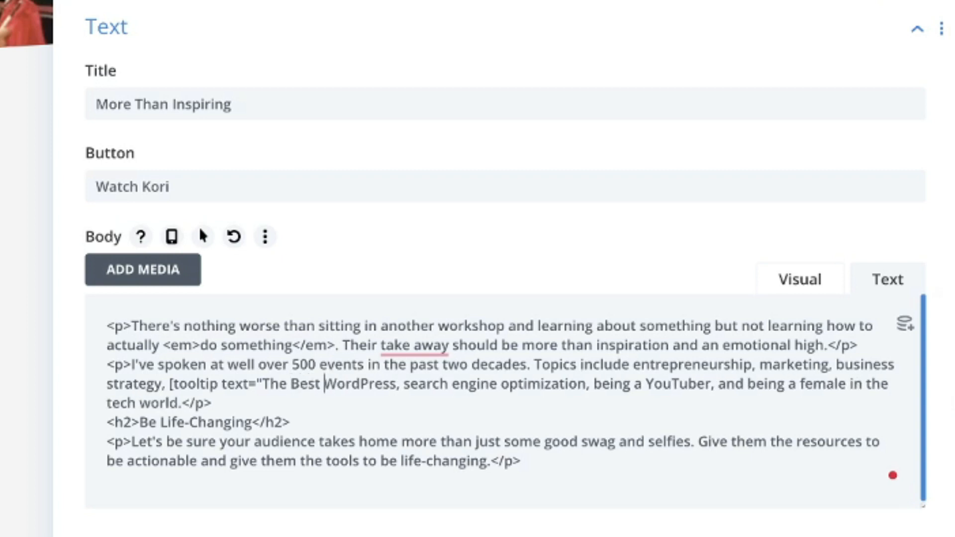
{"action": "type", "text": "CMS in the World!\"]"}
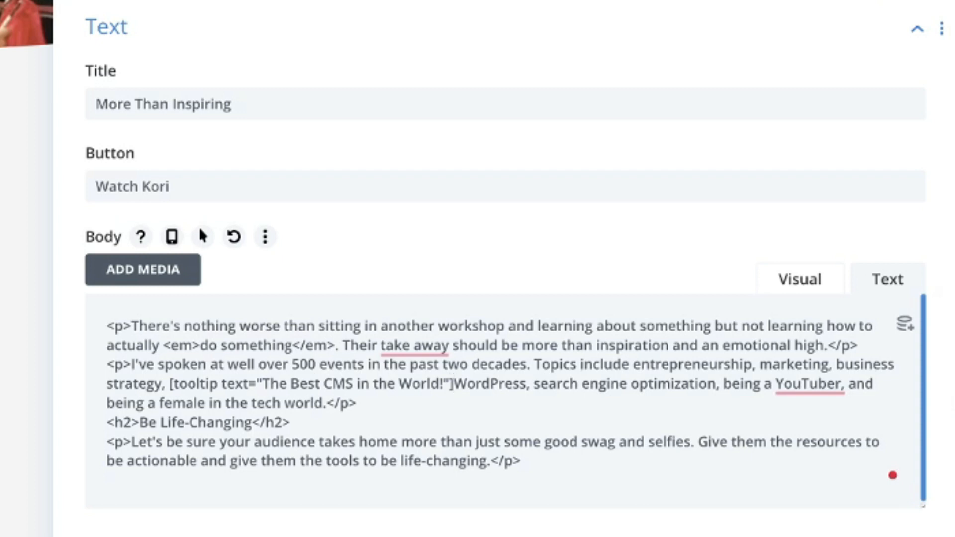
Add [/tooltip] after WordPress and wrap WordPress in <strong></strong> tags.
{"action": "left_click", "coordinate": [526, 384]}
{"action": "type", "text": "["}
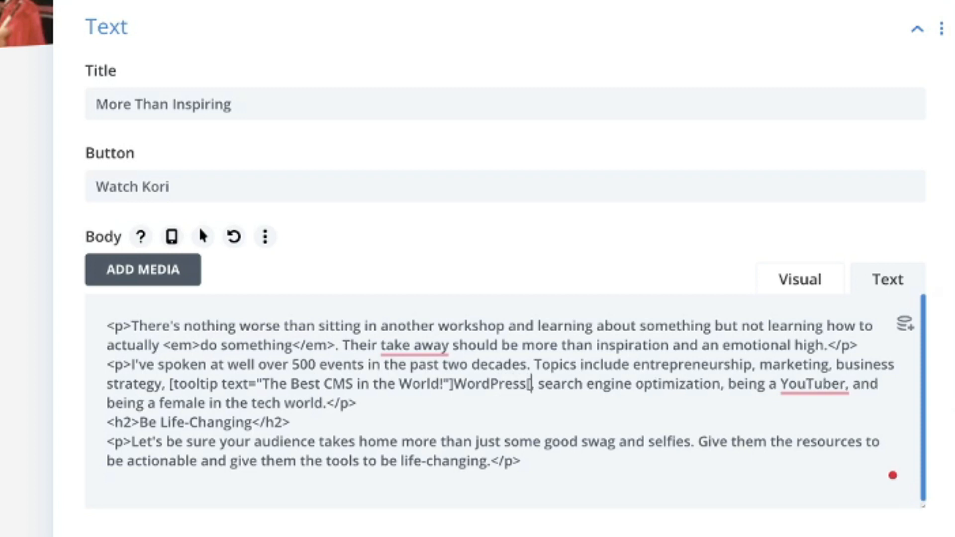
{"action": "type", "text": "/tooltip]"}
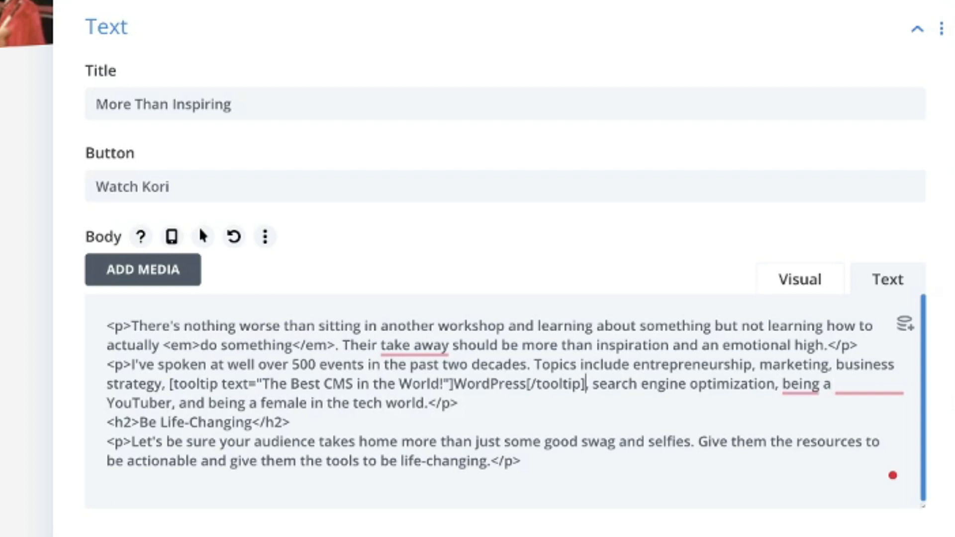
{"action": "mouse_move", "coordinate": [476, 395]}
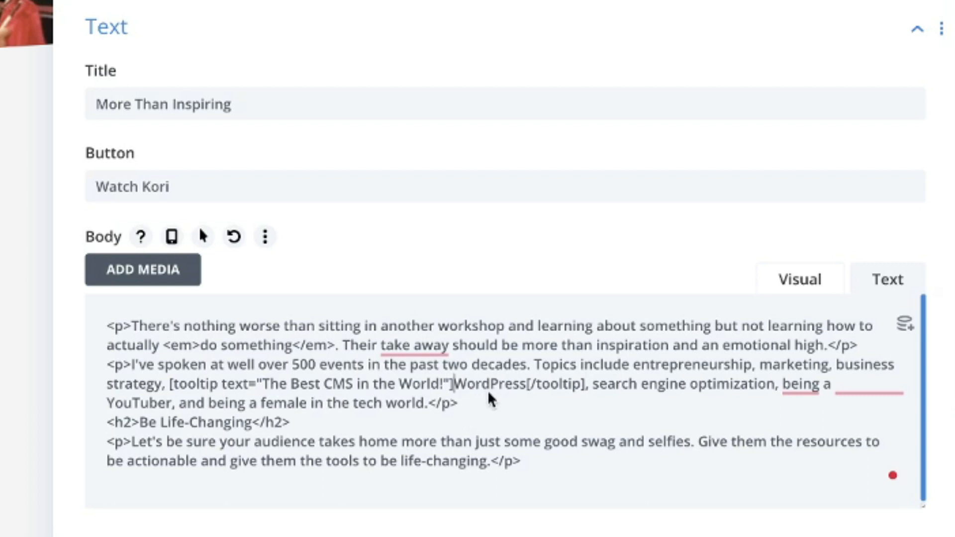
{"action": "mouse_move", "coordinate": [517, 392]}
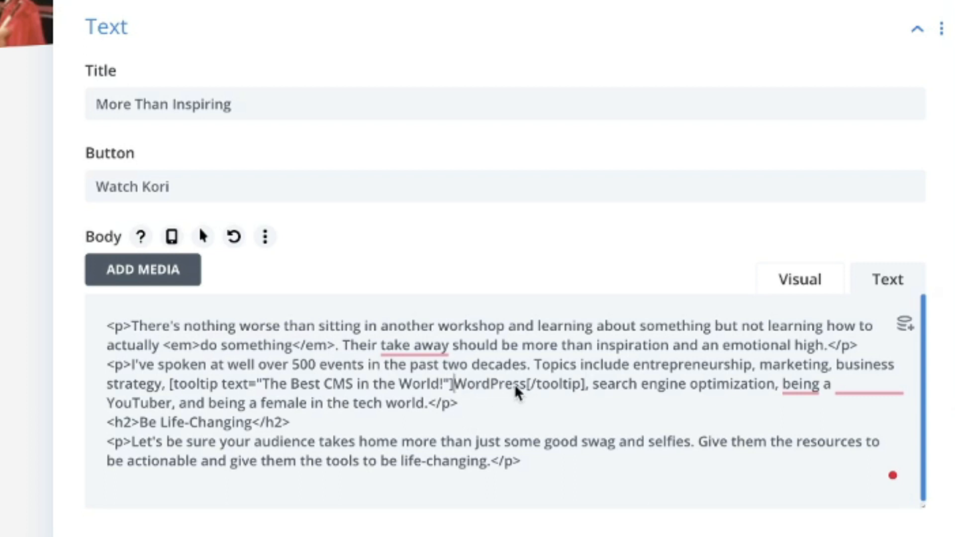
{"action": "mouse_move", "coordinate": [525, 394]}
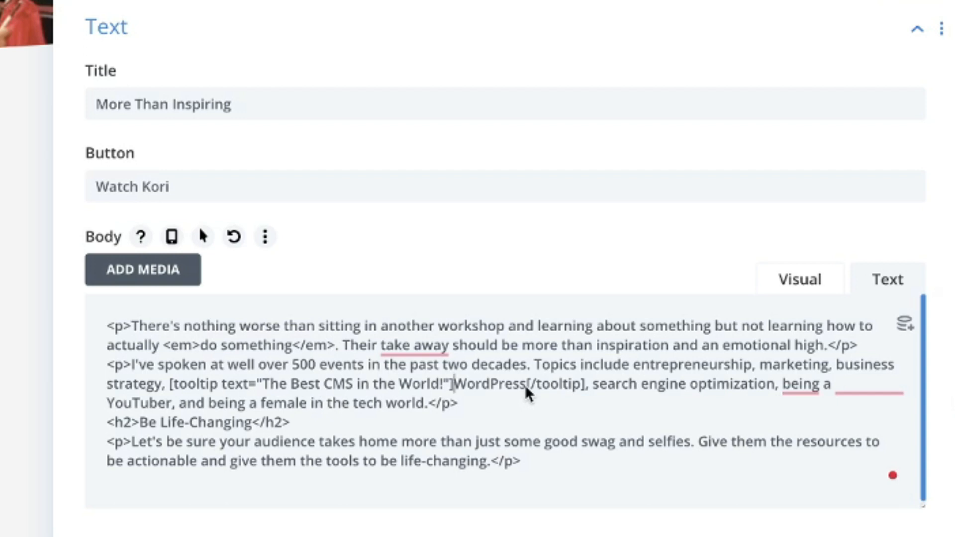
{"action": "type", "text": "<strong>"}
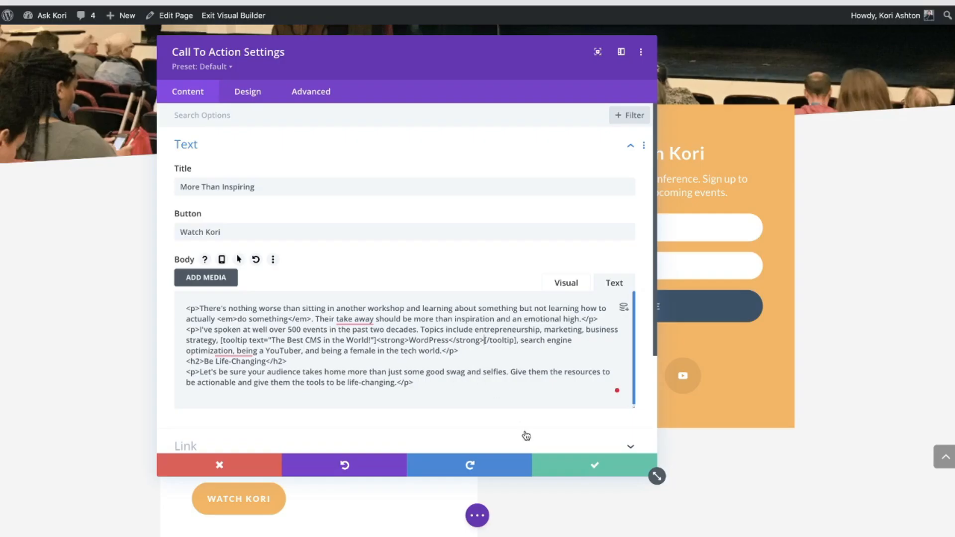
Apply the body text, exit the builder and scroll to the live More Than Inspiring section.
{"action": "left_click", "coordinate": [593, 466]}
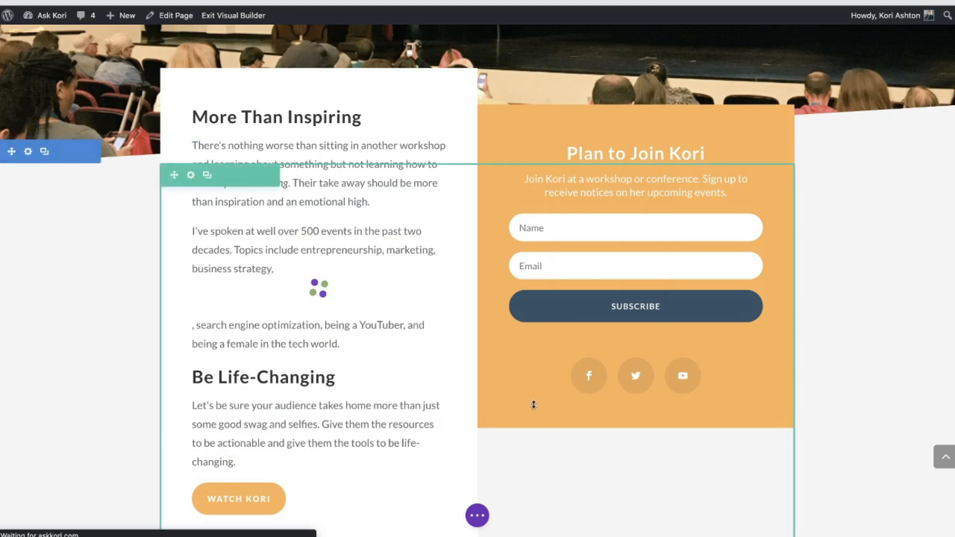
{"action": "left_click", "coordinate": [476, 516]}
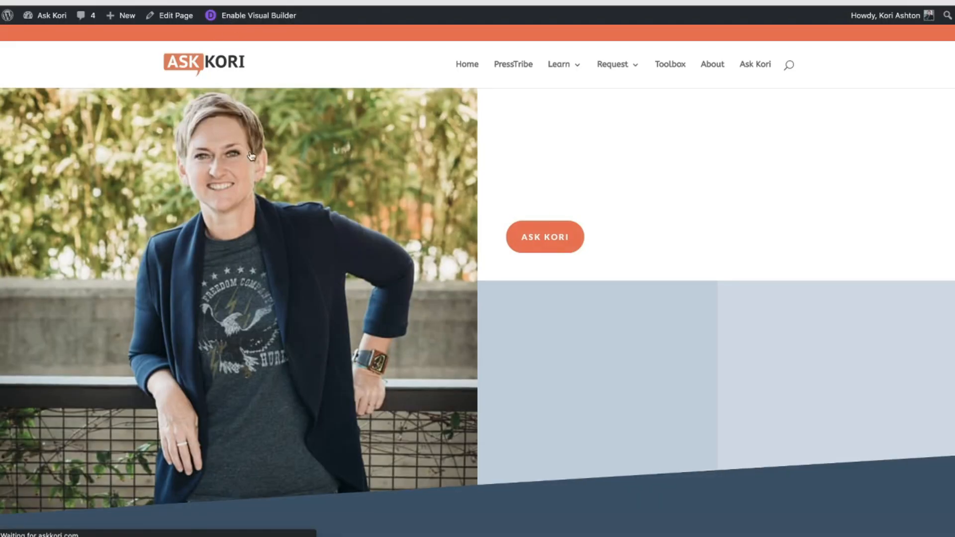
{"action": "scroll", "scroll_direction": "down", "scroll_amount": 3}
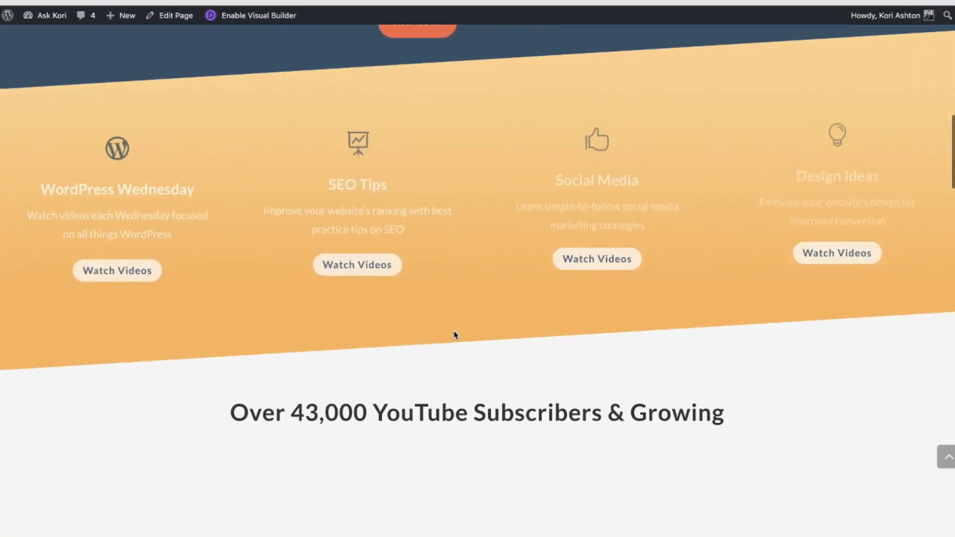
{"action": "scroll", "scroll_direction": "down", "scroll_amount": 3}
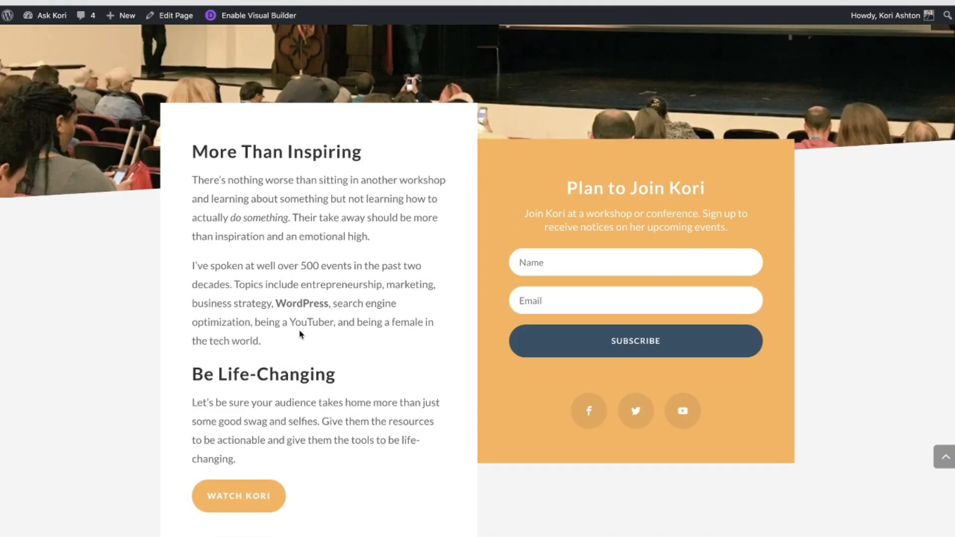
{"action": "mouse_move", "coordinate": [300, 303]}
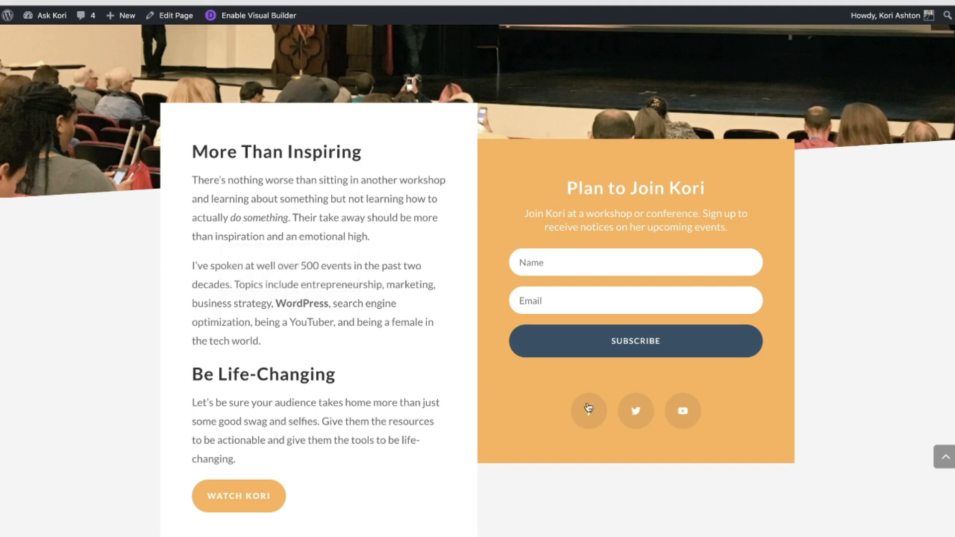
{"action": "mouse_move", "coordinate": [635, 411]}
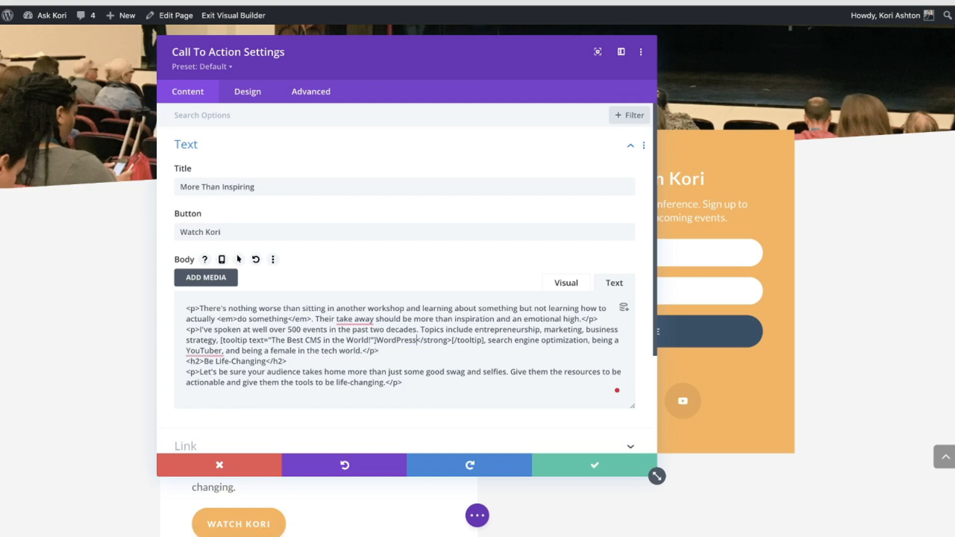
Remove the bold WordPress and leftover strong tags, leaving the tooltip shortcode empty.
{"action": "double_click", "coordinate": [430, 340]}
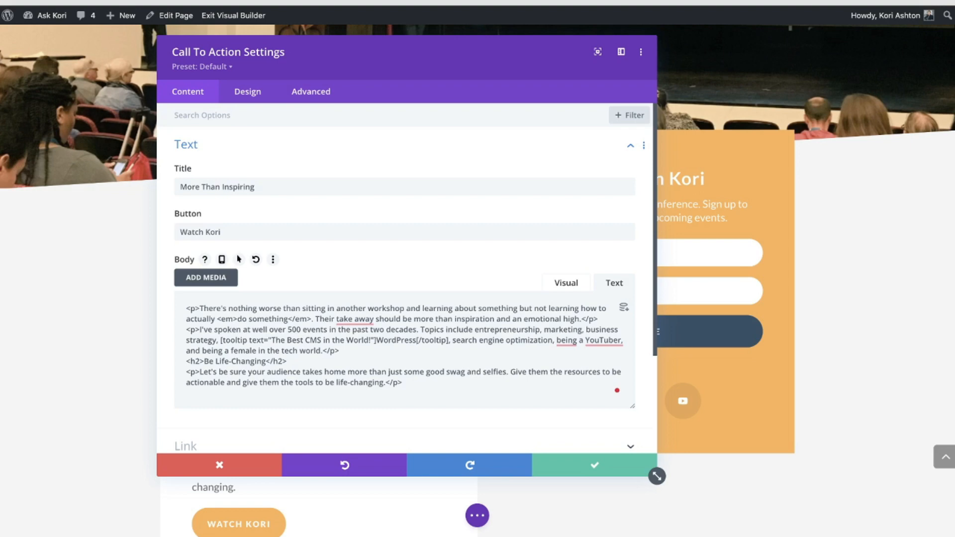
{"action": "double_click", "coordinate": [397, 340]}
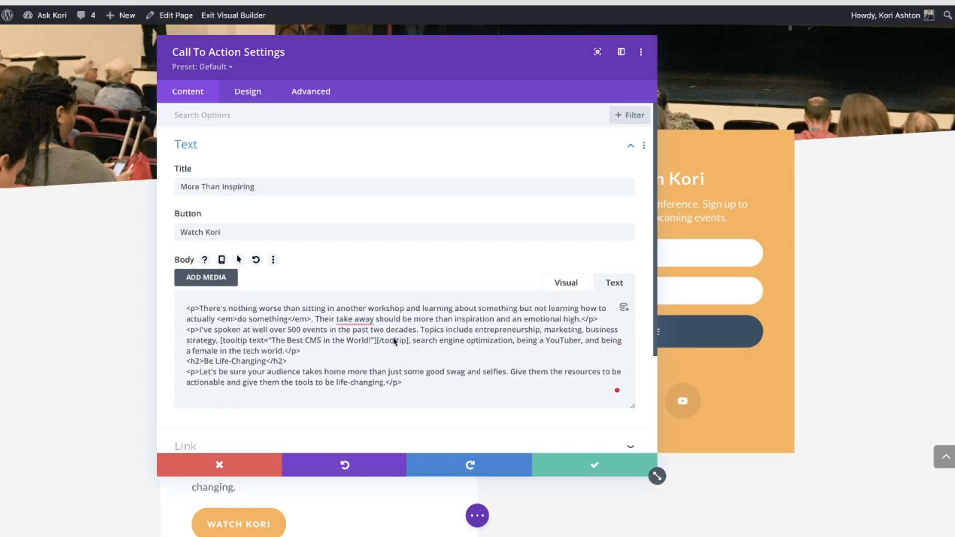
{"action": "mouse_move", "coordinate": [220, 344]}
{"action": "type", "text": " WordPress"}
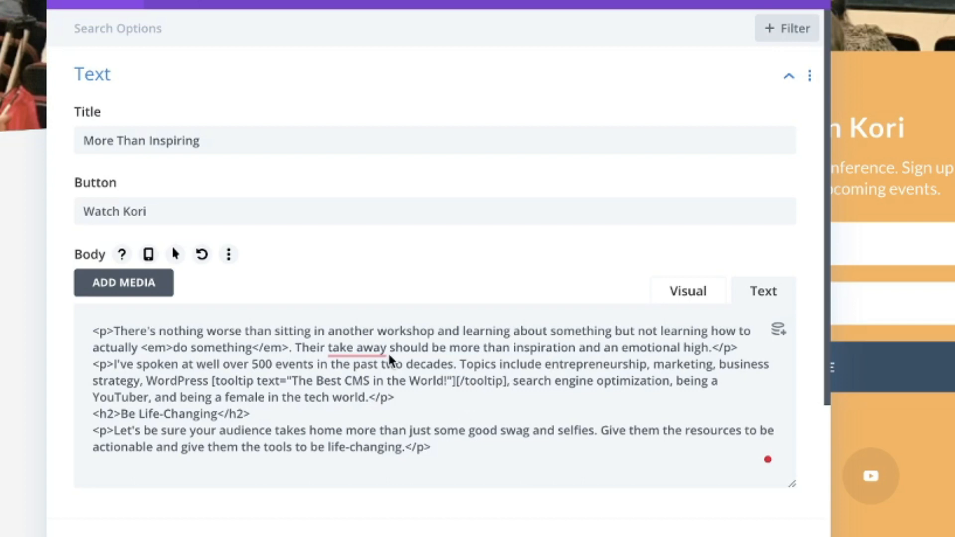
{"action": "mouse_move", "coordinate": [458, 392]}
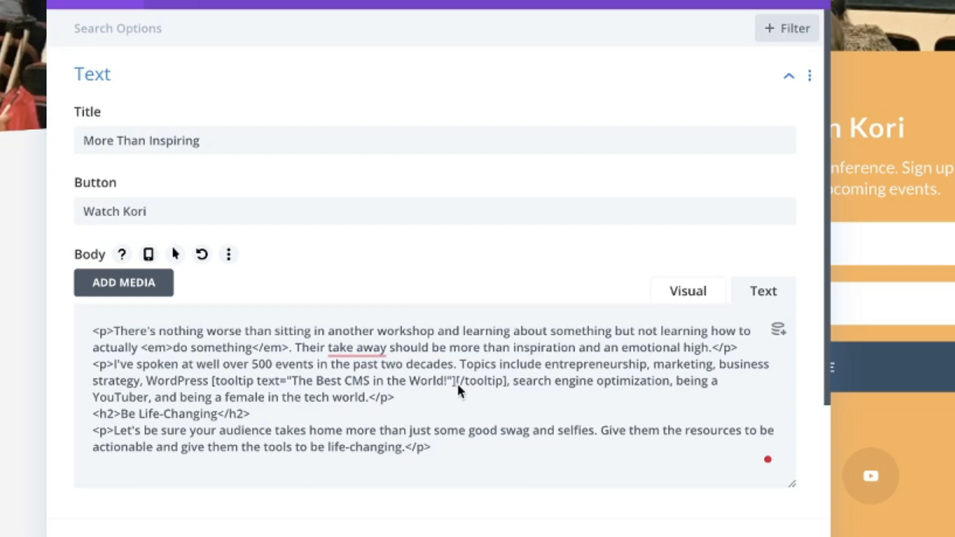
Insert a sunglasses emoticon inside the tooltip shortcode via the Visual view and apply the changes.
{"action": "left_click", "coordinate": [687, 291]}
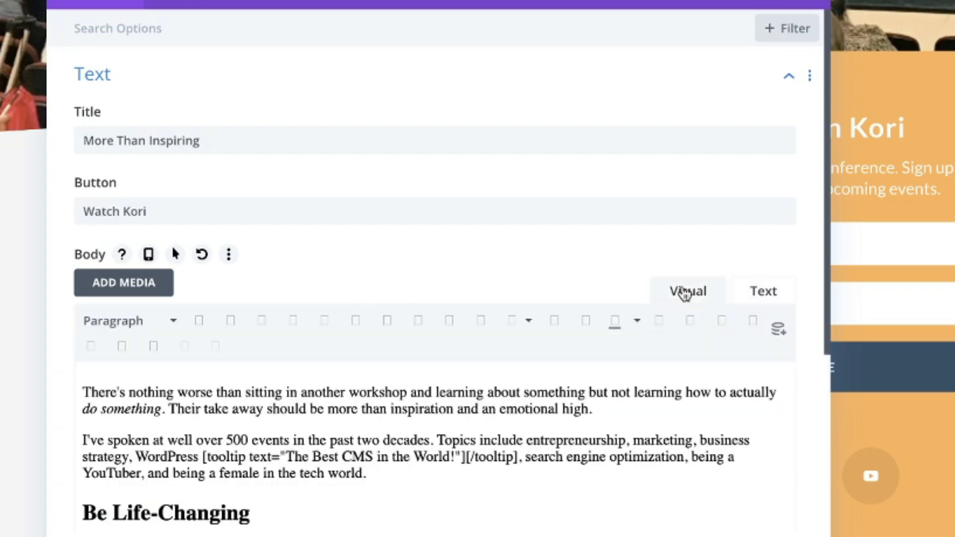
{"action": "left_click", "coordinate": [687, 291]}
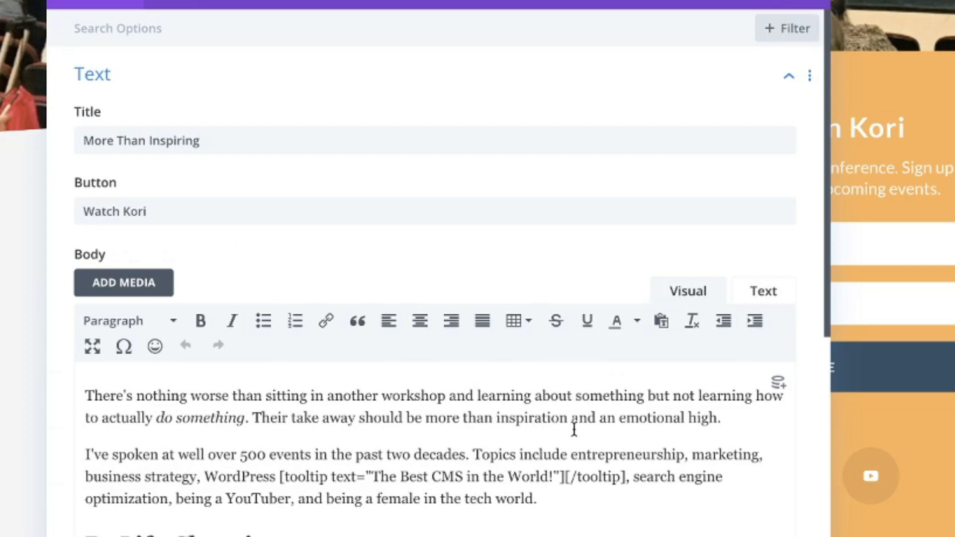
{"action": "mouse_move", "coordinate": [563, 481]}
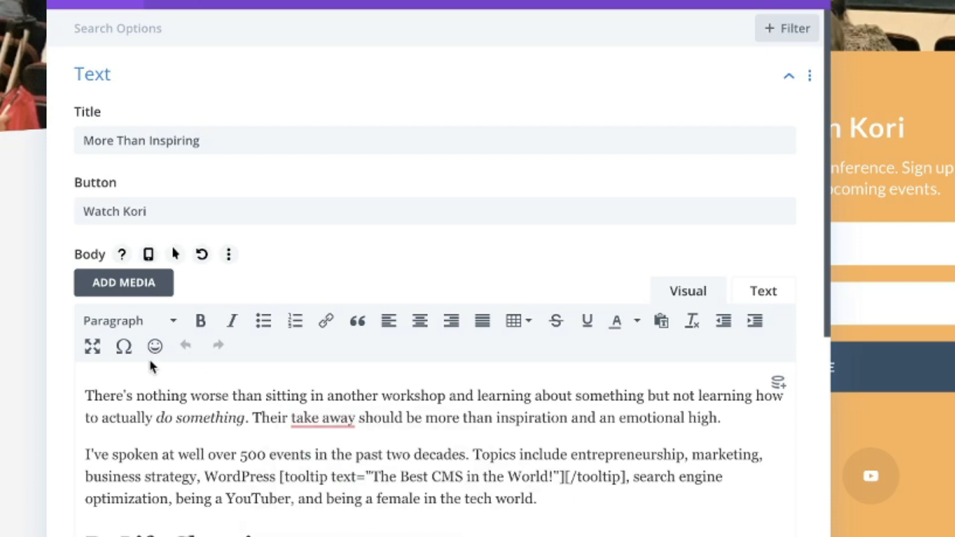
{"action": "mouse_move", "coordinate": [154, 346]}
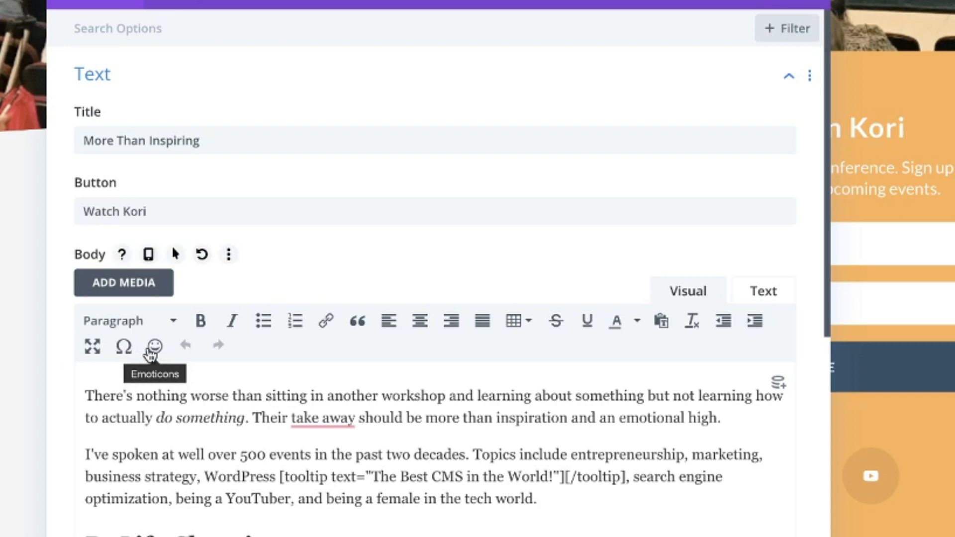
{"action": "mouse_move", "coordinate": [153, 347]}
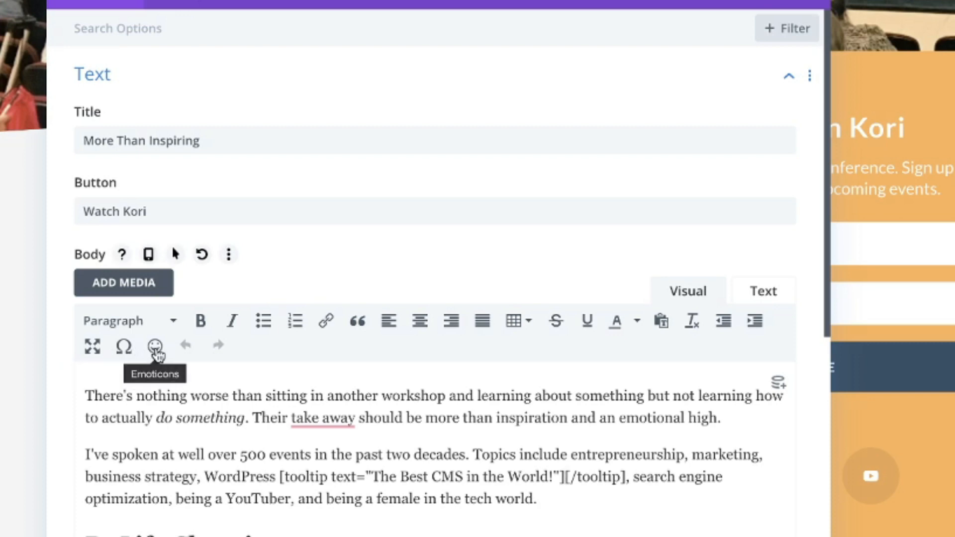
{"action": "left_click", "coordinate": [154, 346]}
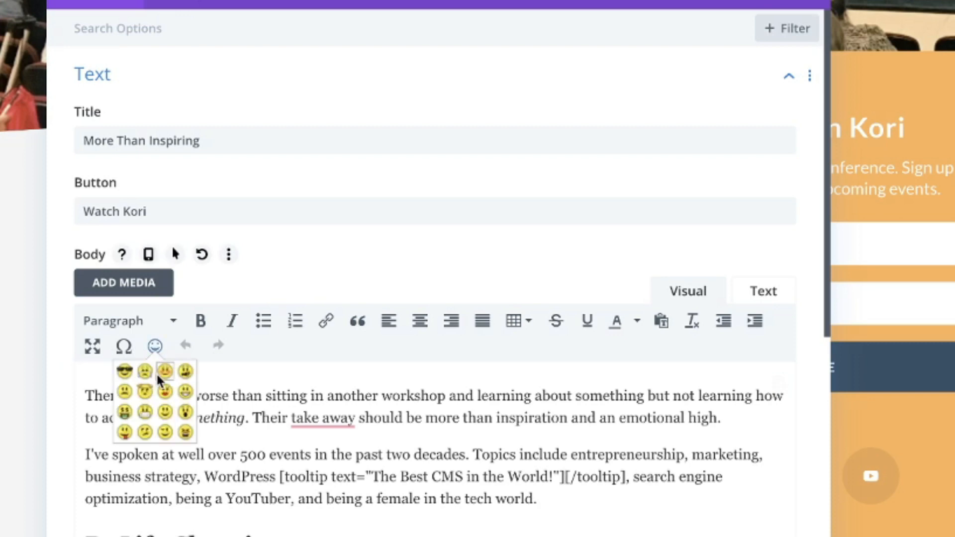
{"action": "mouse_move", "coordinate": [125, 391]}
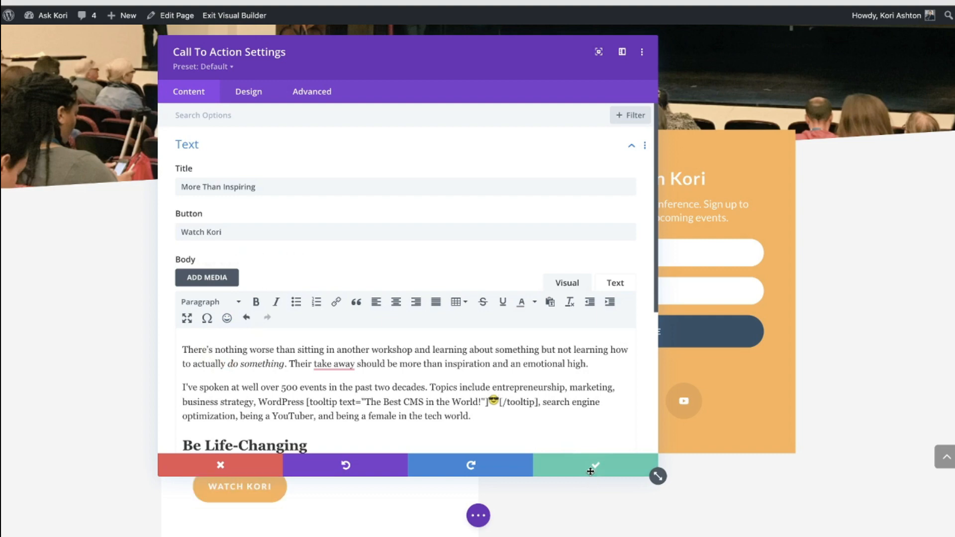
{"action": "left_click", "coordinate": [591, 464]}
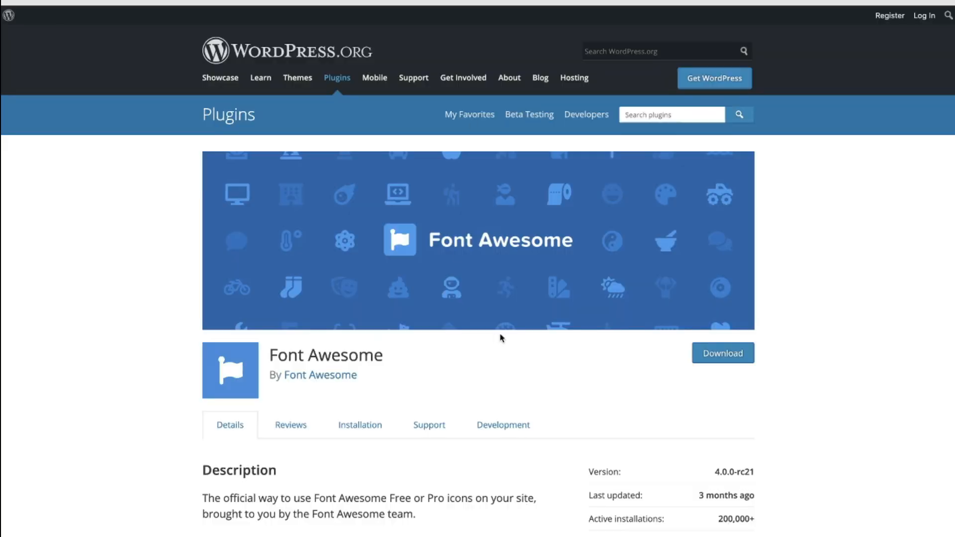
{"action": "mouse_move", "coordinate": [521, 387]}
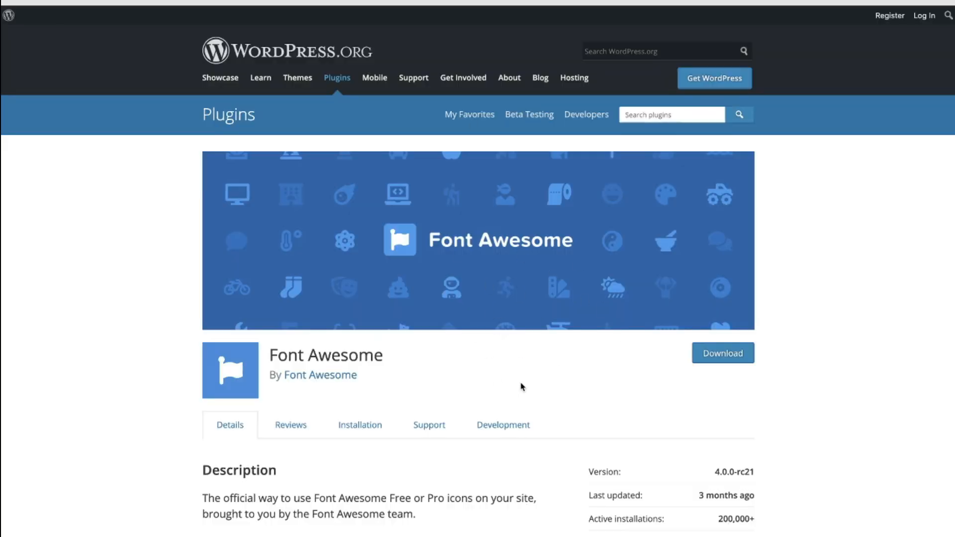
Bring up the Font Awesome plugin's details page on WordPress.org.
{"action": "double_click", "coordinate": [463, 498]}
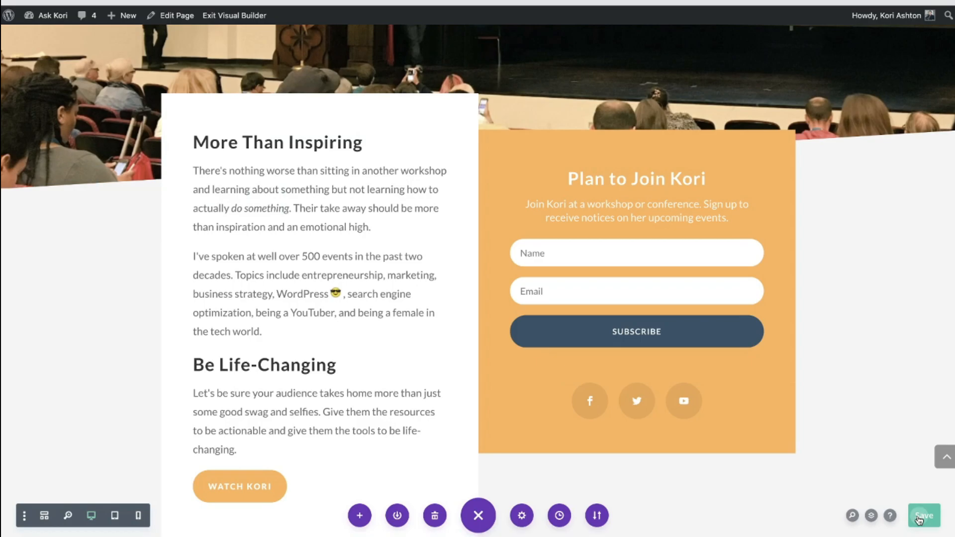
Save the page and scroll to the live call-to-action showing the emoticon after WordPress.
{"action": "left_click", "coordinate": [922, 515]}
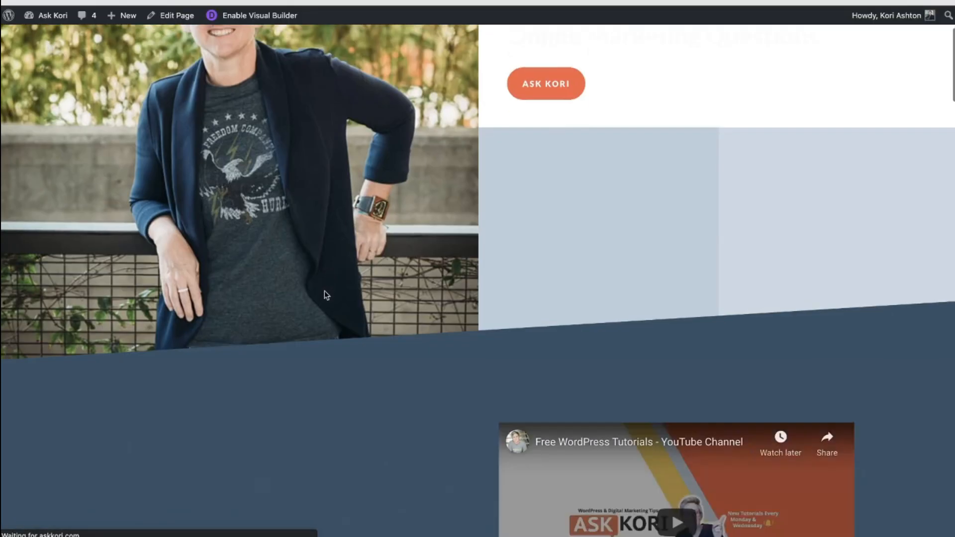
{"action": "scroll", "scroll_direction": "down", "scroll_amount": 3}
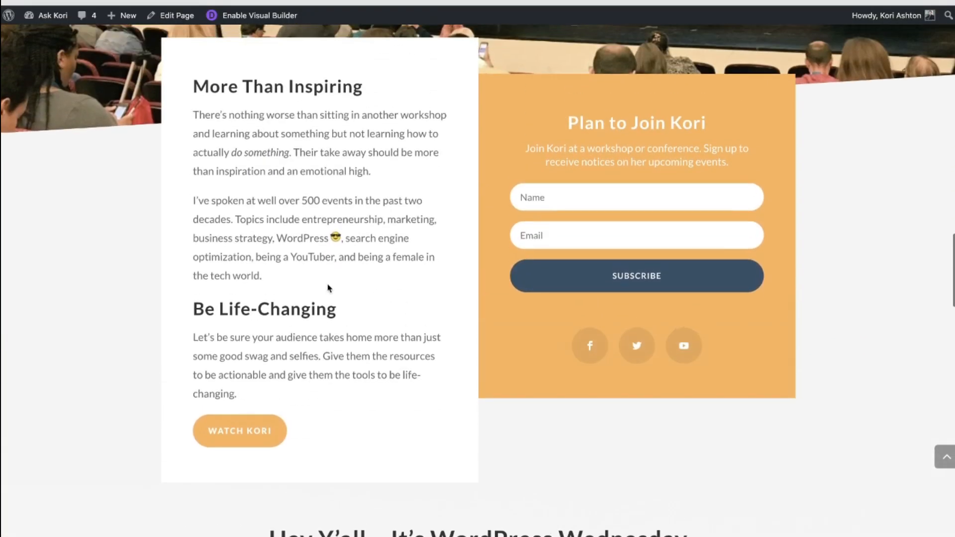
{"action": "mouse_move", "coordinate": [334, 237]}
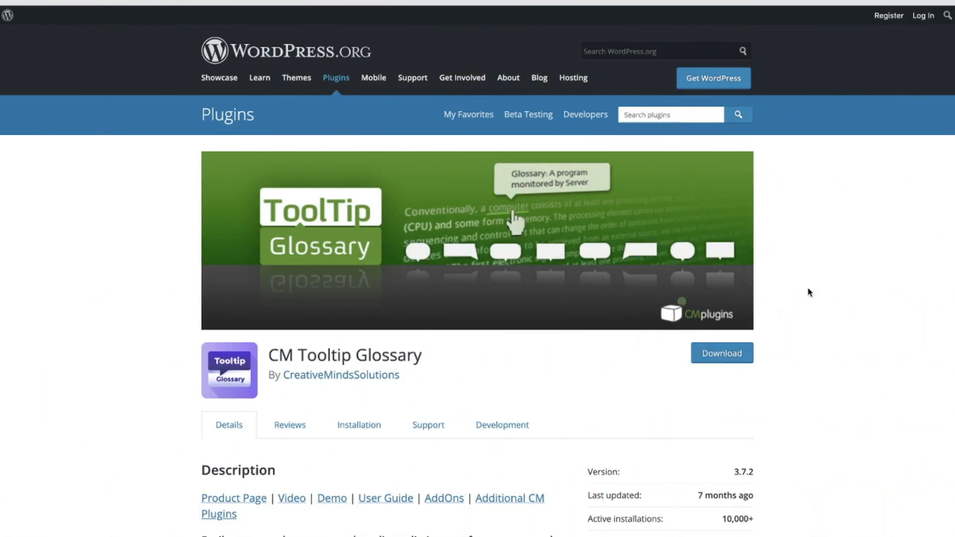
Look over the CM Tooltip Glossary page and list all plugins tagged tooltip.
{"action": "scroll", "scroll_direction": "down", "scroll_amount": 3}
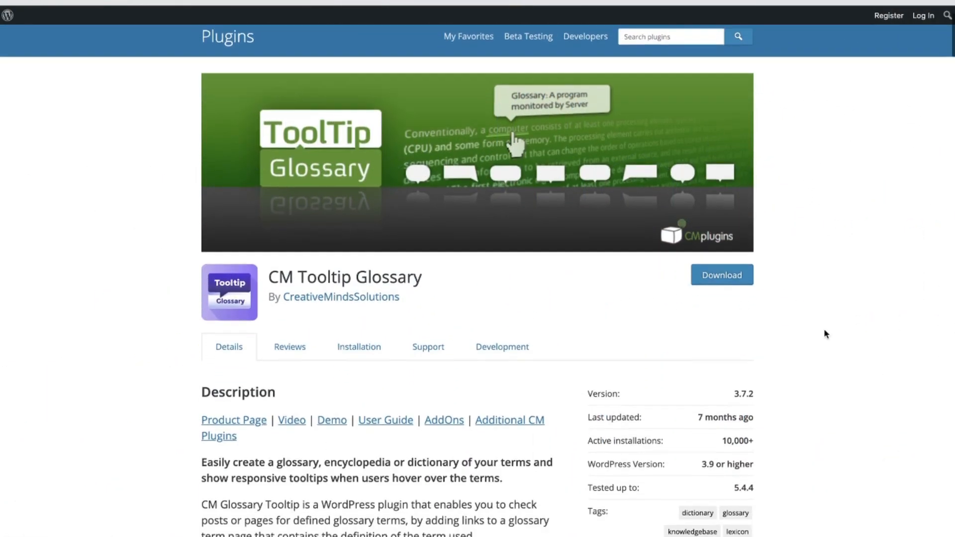
{"action": "scroll", "scroll_direction": "down", "scroll_amount": 3}
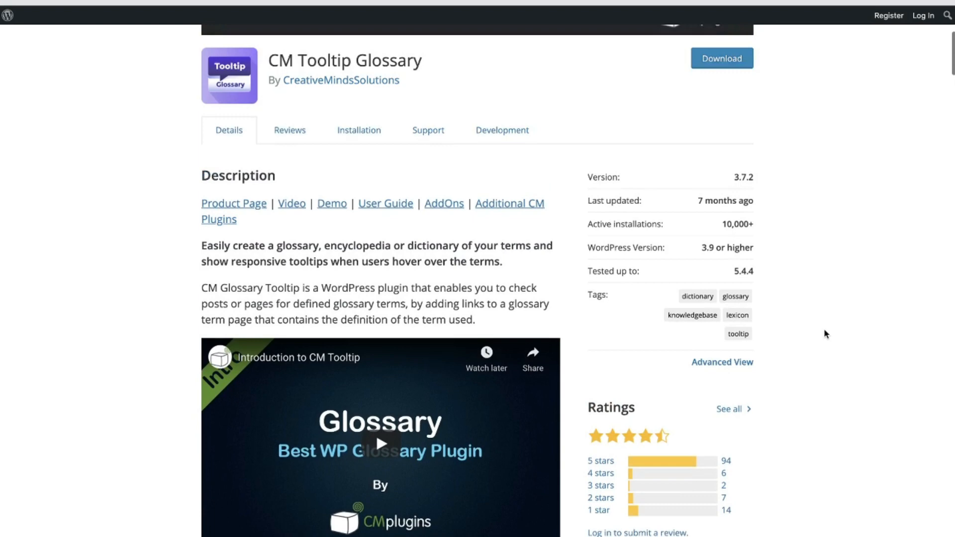
{"action": "scroll", "scroll_direction": "up", "scroll_amount": 3}
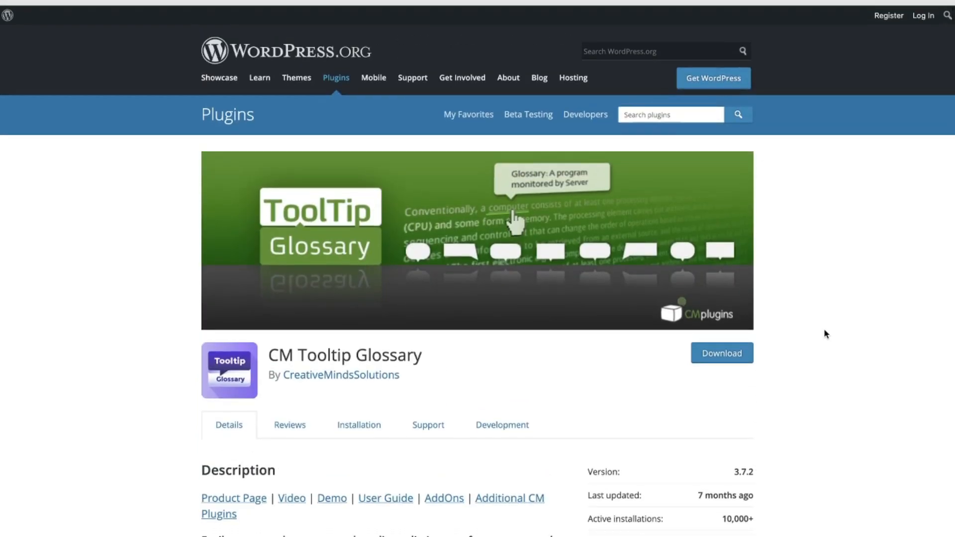
{"action": "mouse_move", "coordinate": [831, 363]}
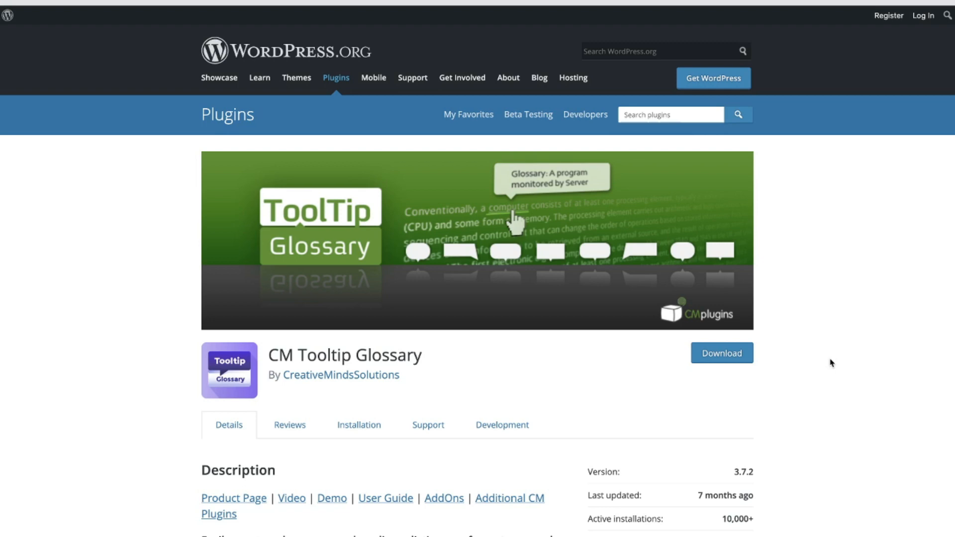
{"action": "scroll", "scroll_direction": "down", "scroll_amount": 3}
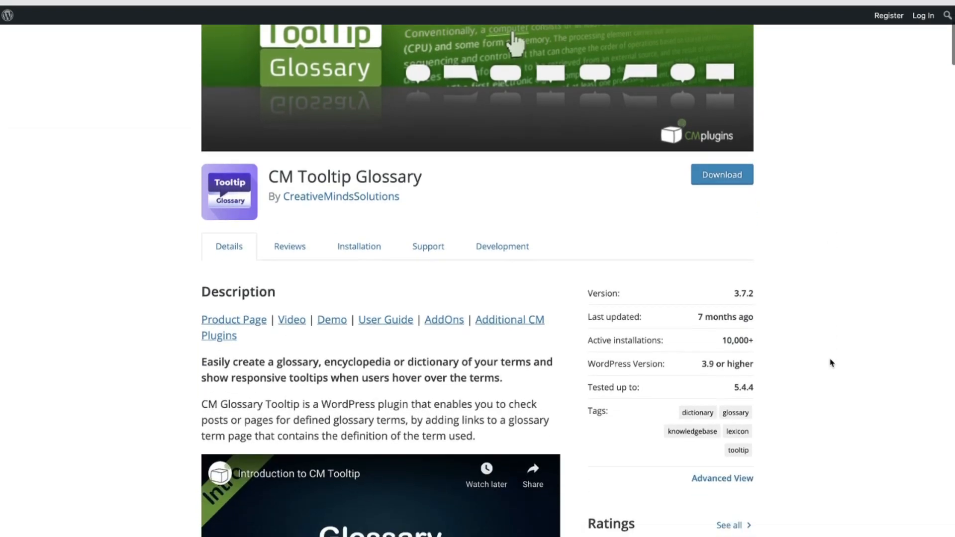
{"action": "scroll", "scroll_direction": "down", "scroll_amount": 3}
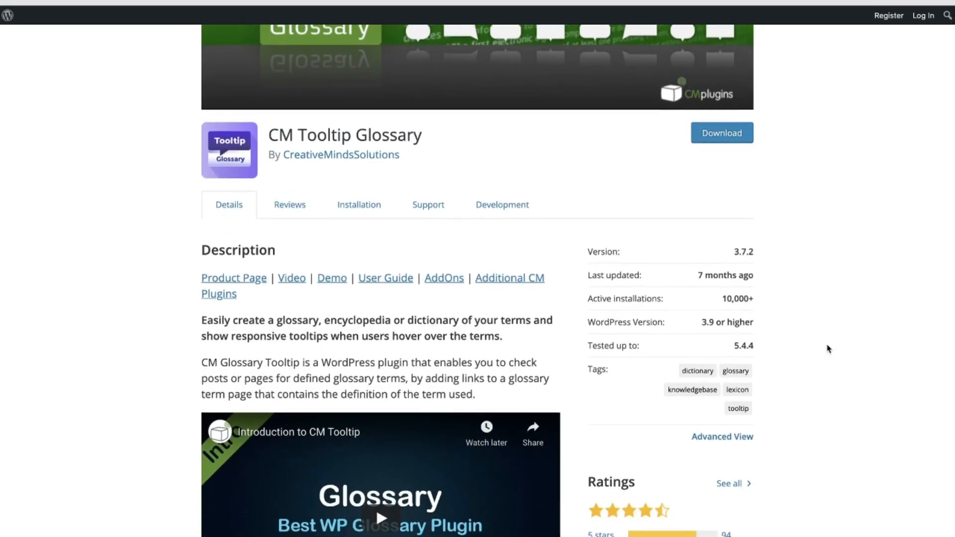
{"action": "scroll", "scroll_direction": "down", "scroll_amount": 3}
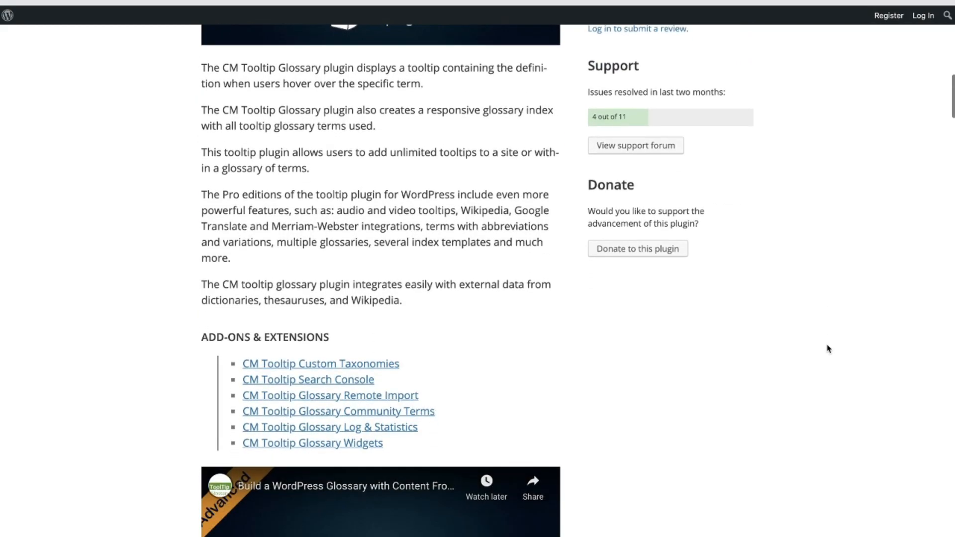
{"action": "scroll", "scroll_direction": "up", "scroll_amount": 3}
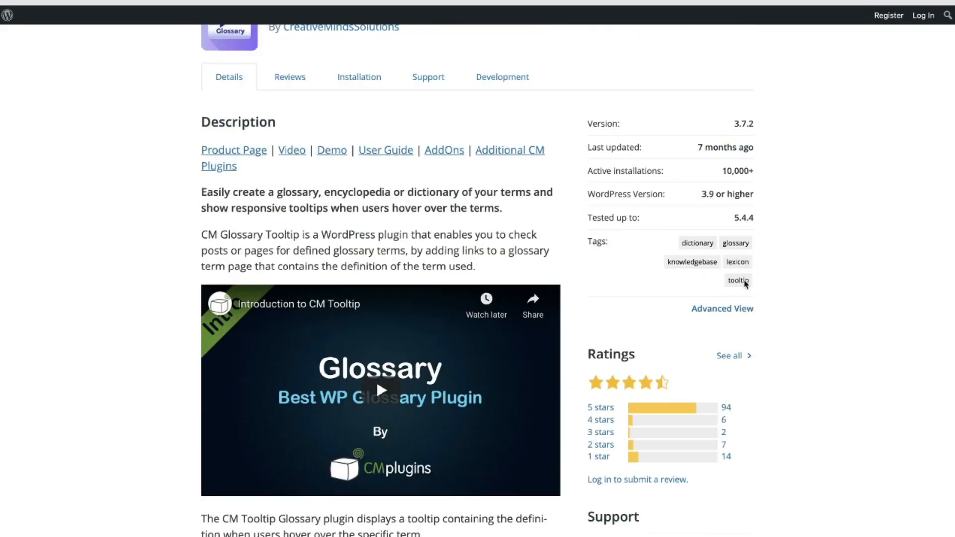
{"action": "left_click", "coordinate": [737, 280]}
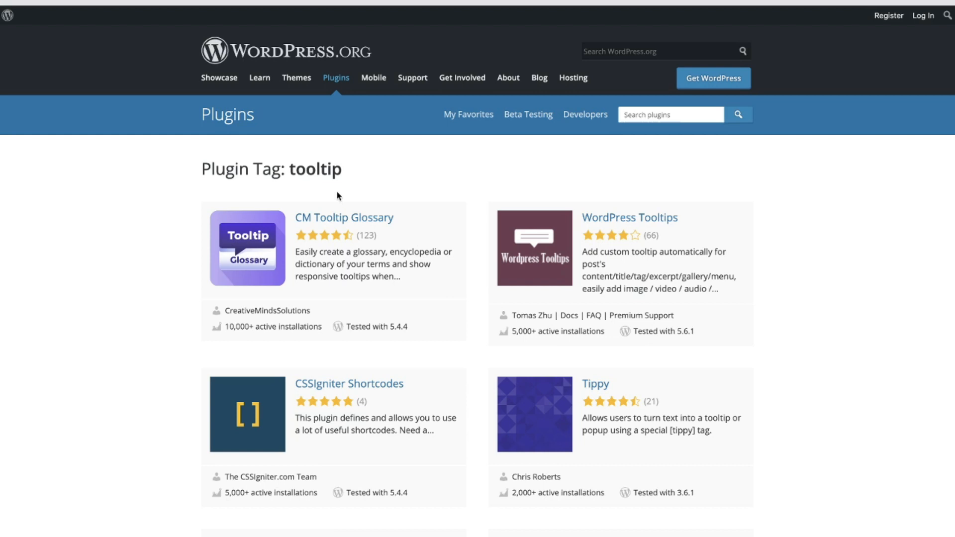
{"action": "mouse_move", "coordinate": [395, 313]}
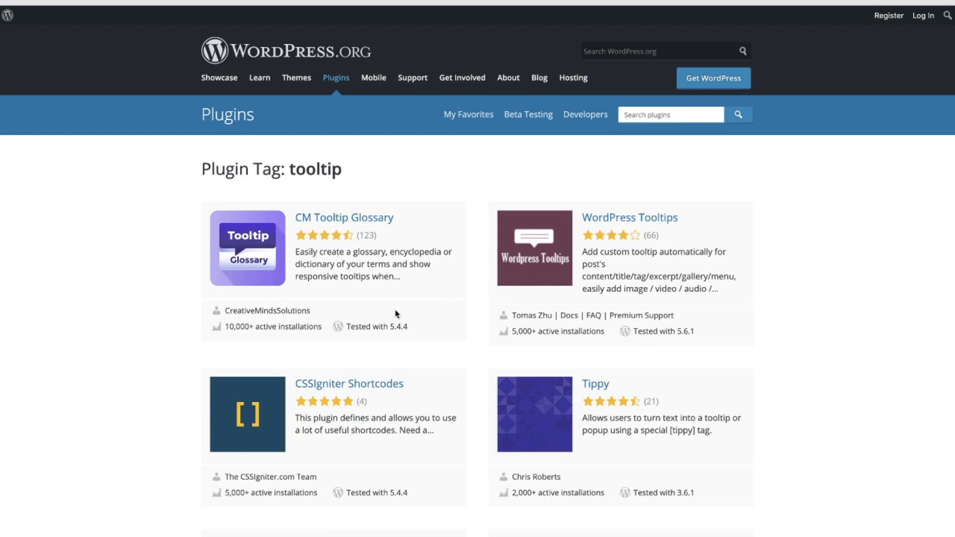